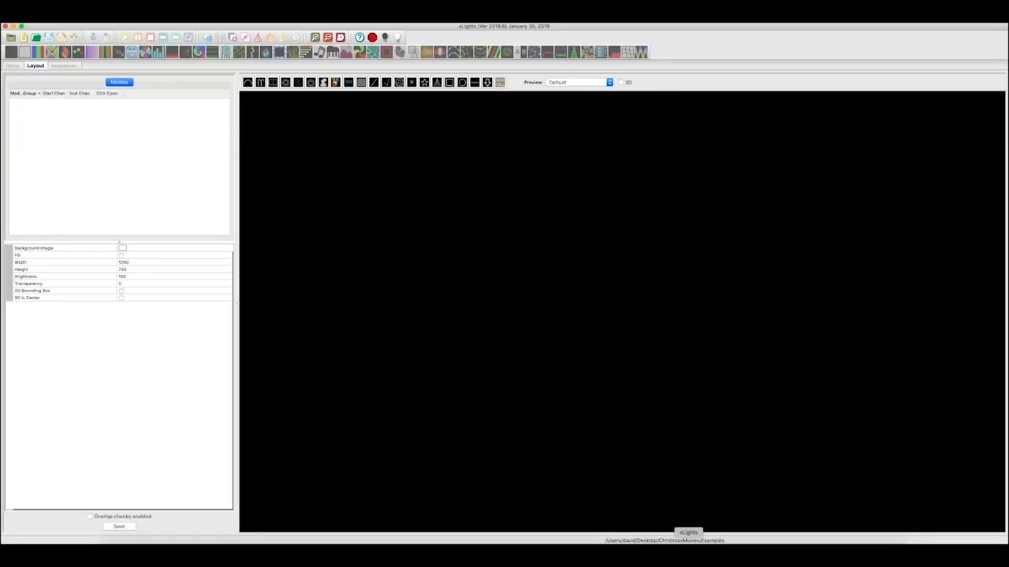
mouse_move(639, 432)
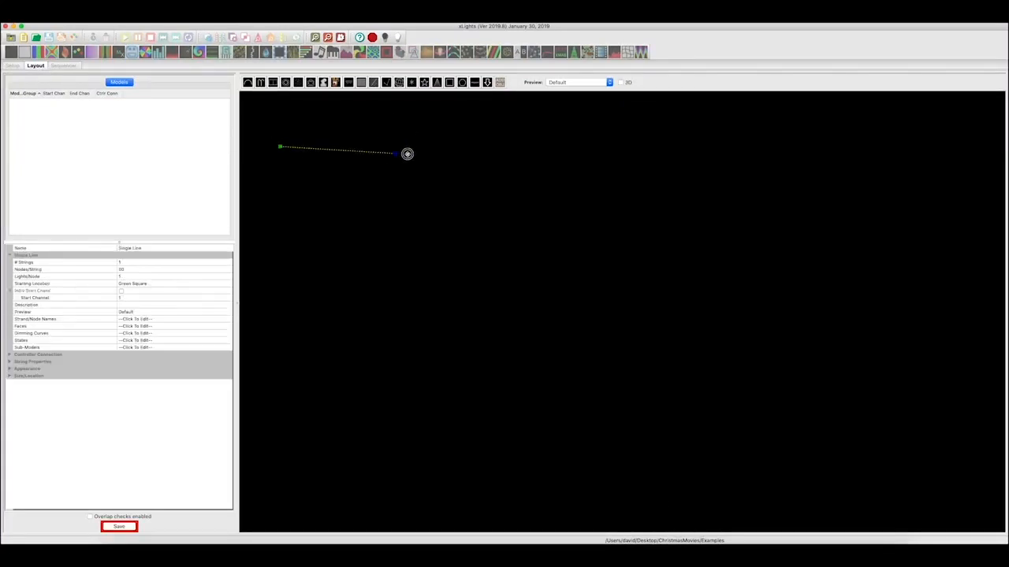
Draw a 5-node Single Line across the layout top with pixel size 50, and save.
drag(408, 154, 908, 145)
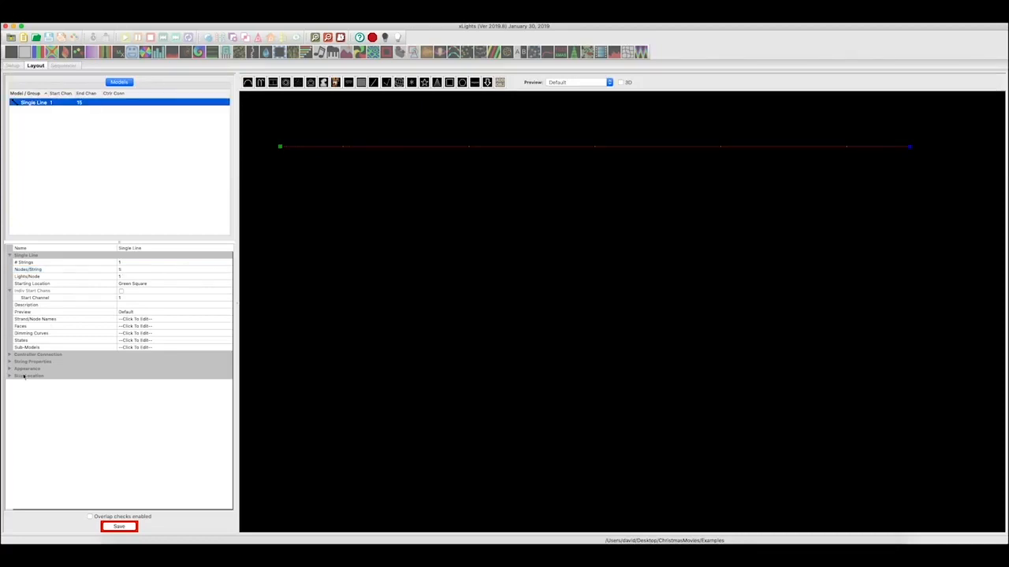
click(24, 368)
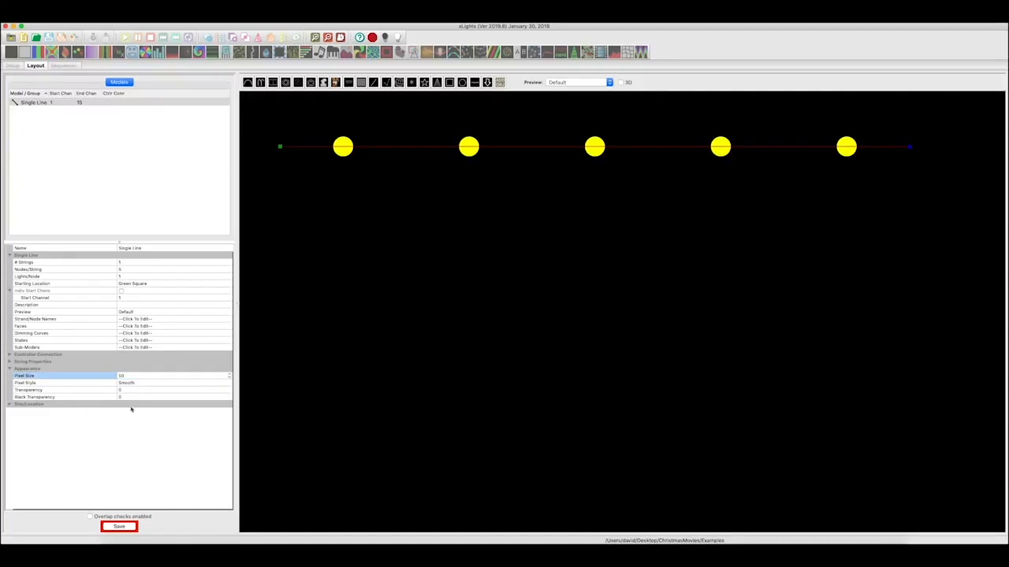
click(119, 528)
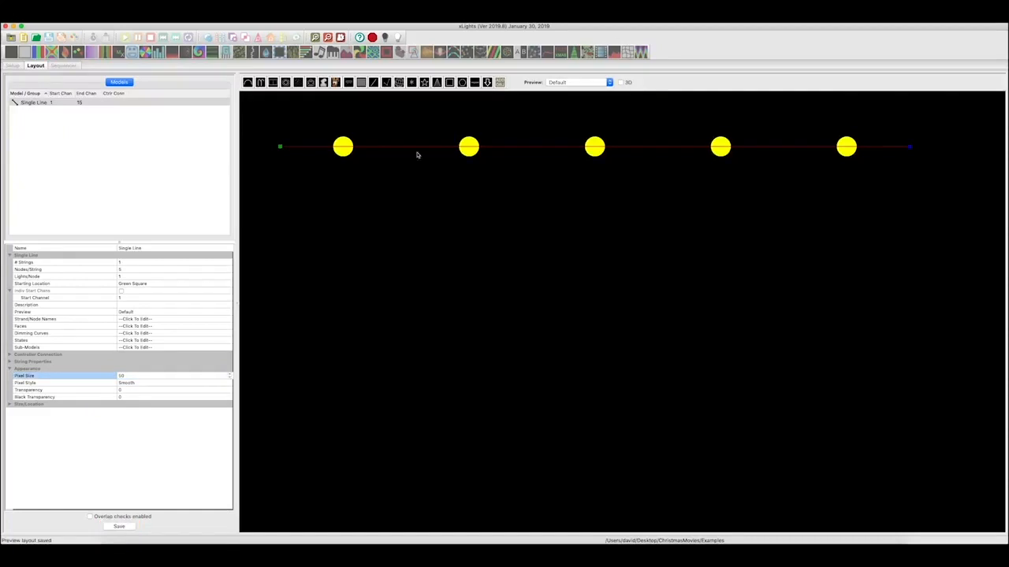
Rename the Single Line model to 5PixelsStart.
double_click(130, 248)
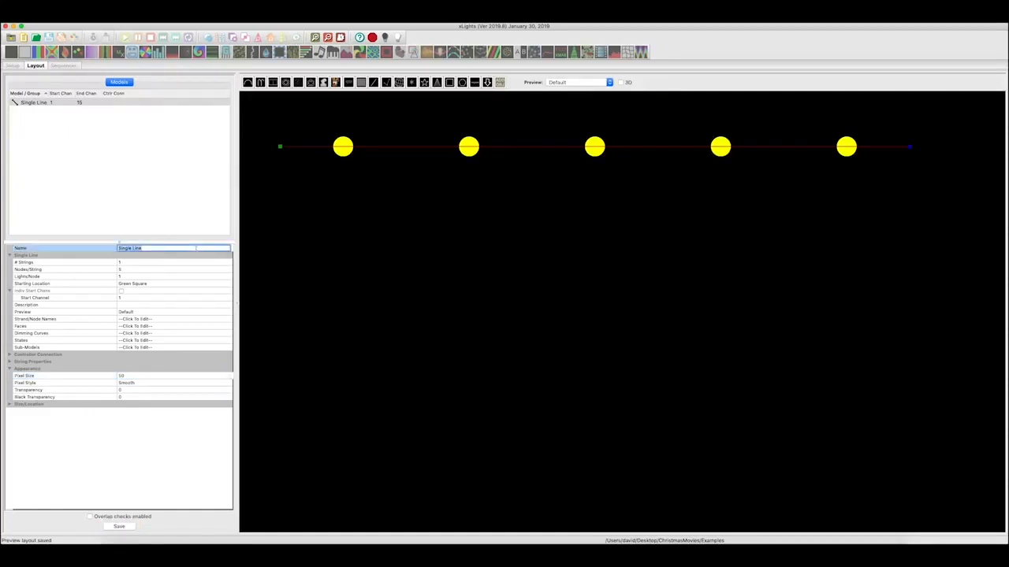
text(Line)
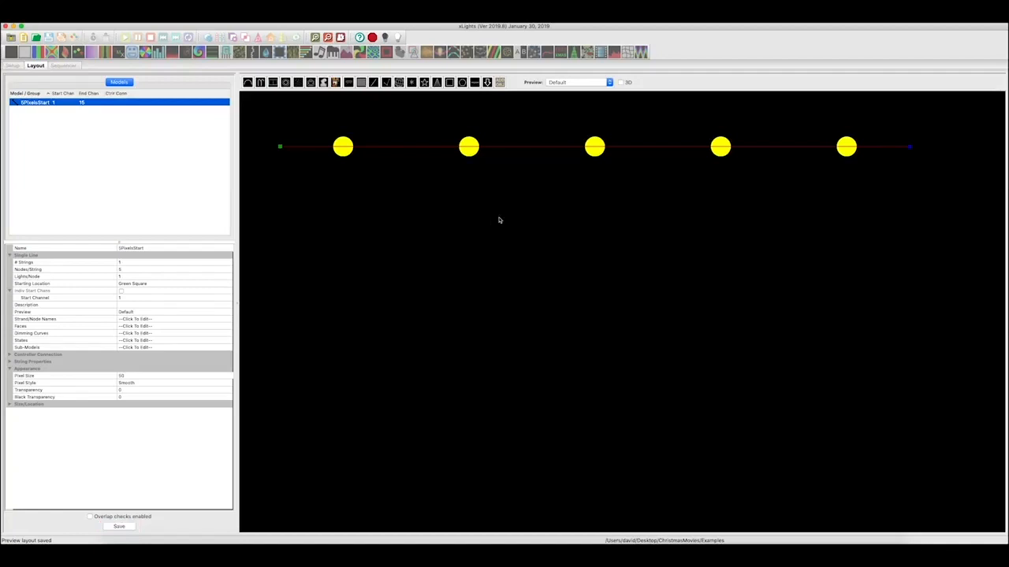
mouse_move(624, 153)
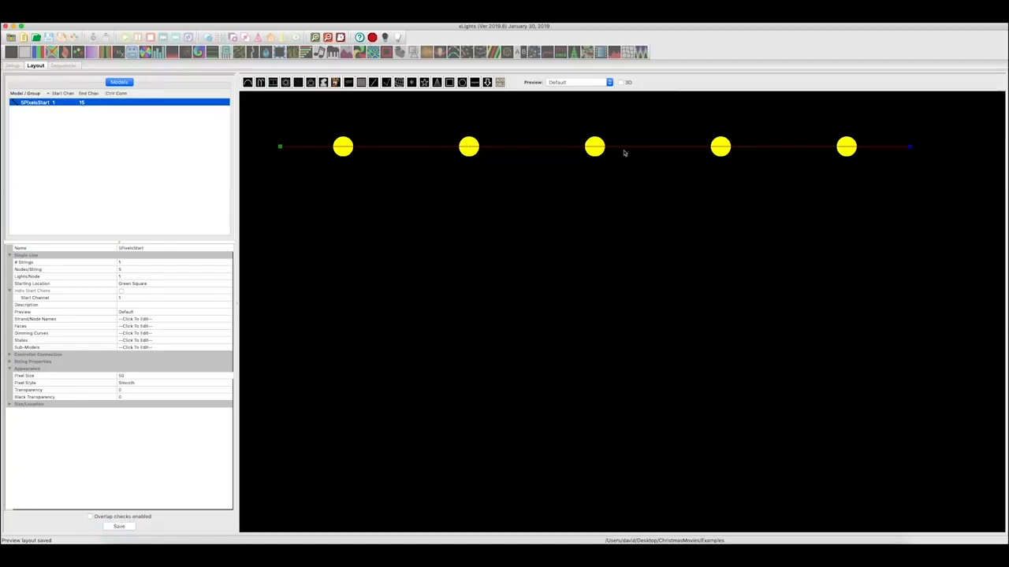
mouse_move(506, 148)
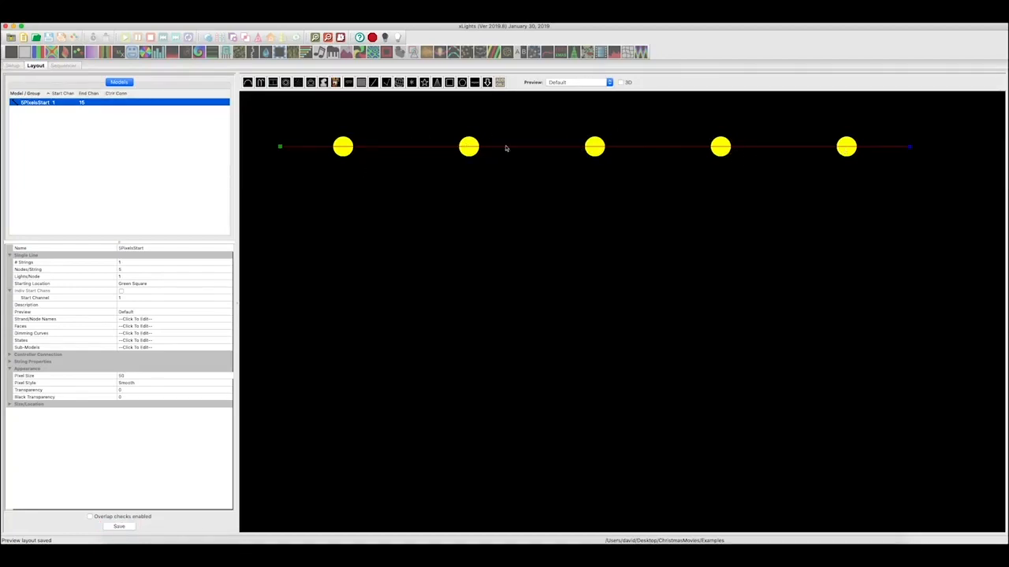
mouse_move(311, 228)
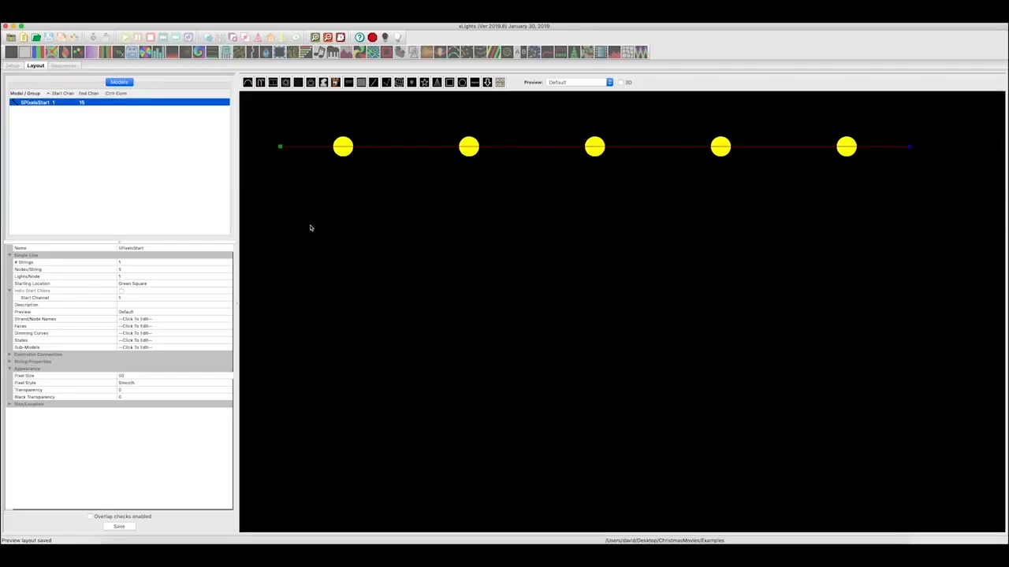
mouse_move(287, 271)
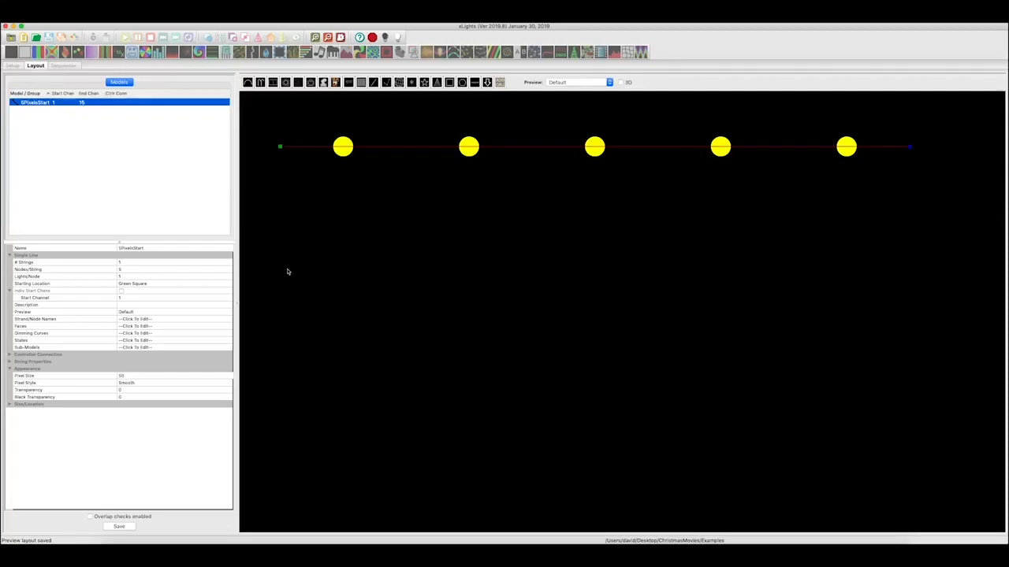
mouse_move(330, 242)
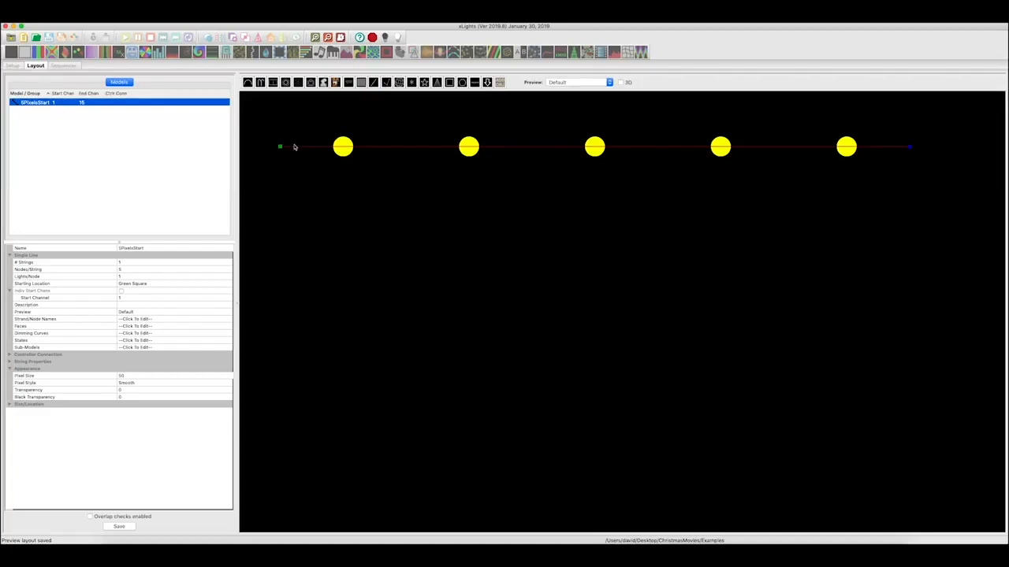
mouse_move(273, 82)
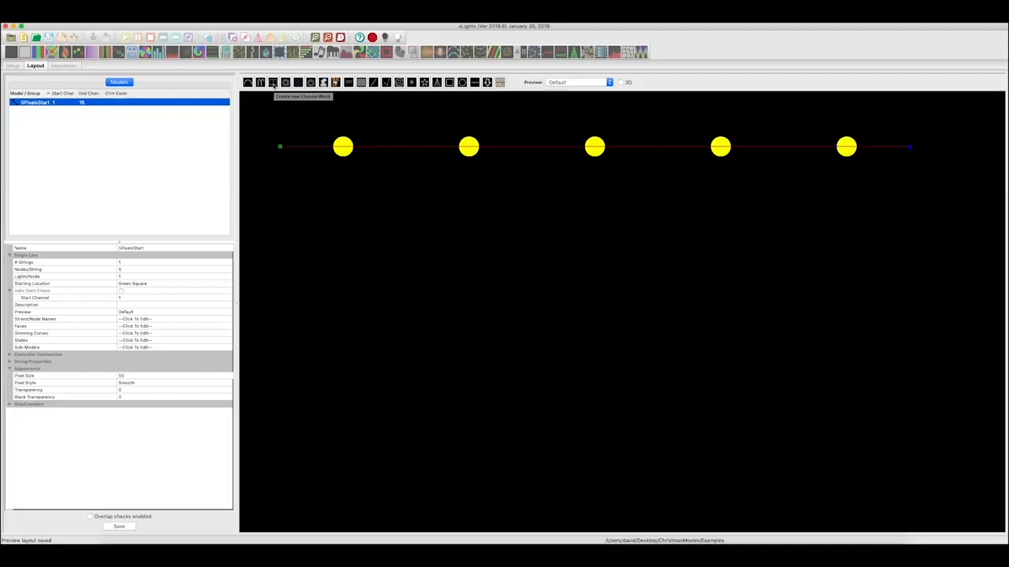
Draw a Channel Block below the line, name it Pixel2AC, with 9 channels.
click(273, 82)
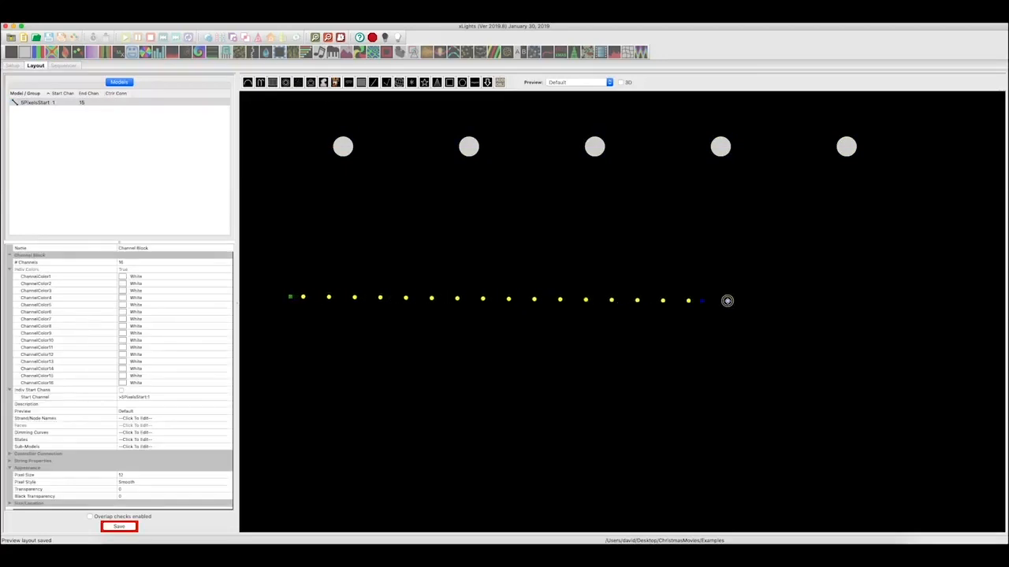
drag(727, 301, 935, 296)
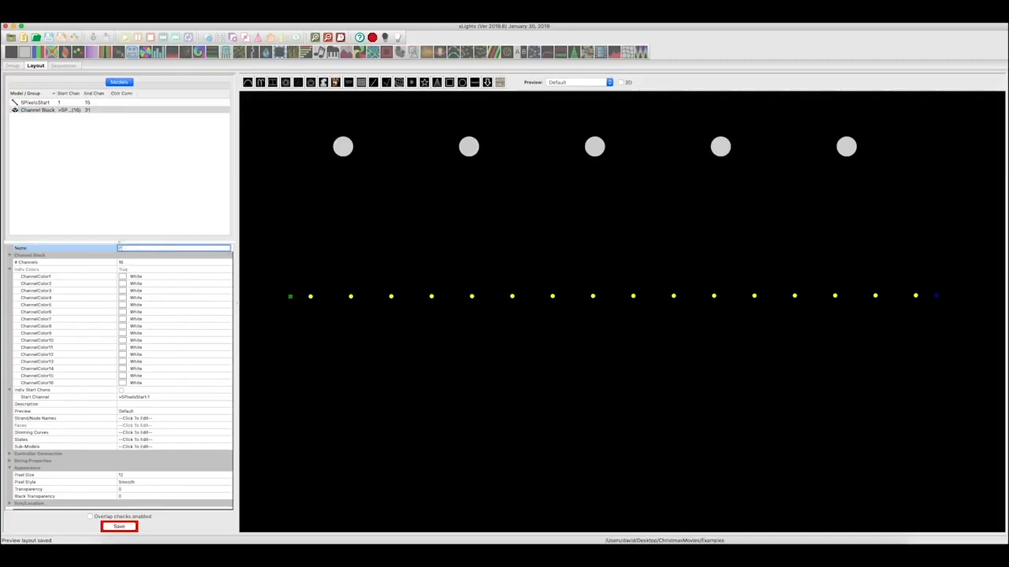
text(Pixel2AC)
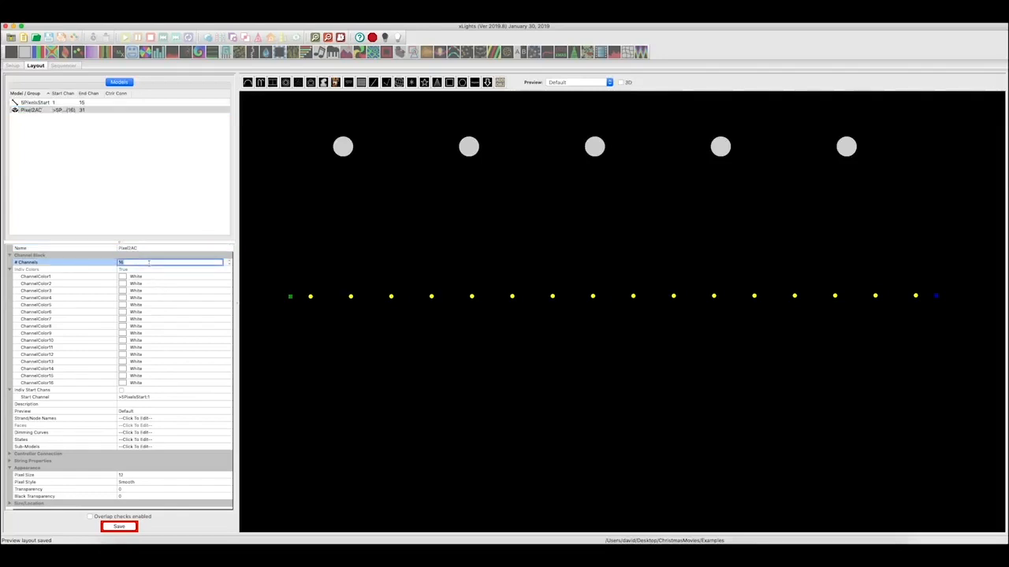
text(9)
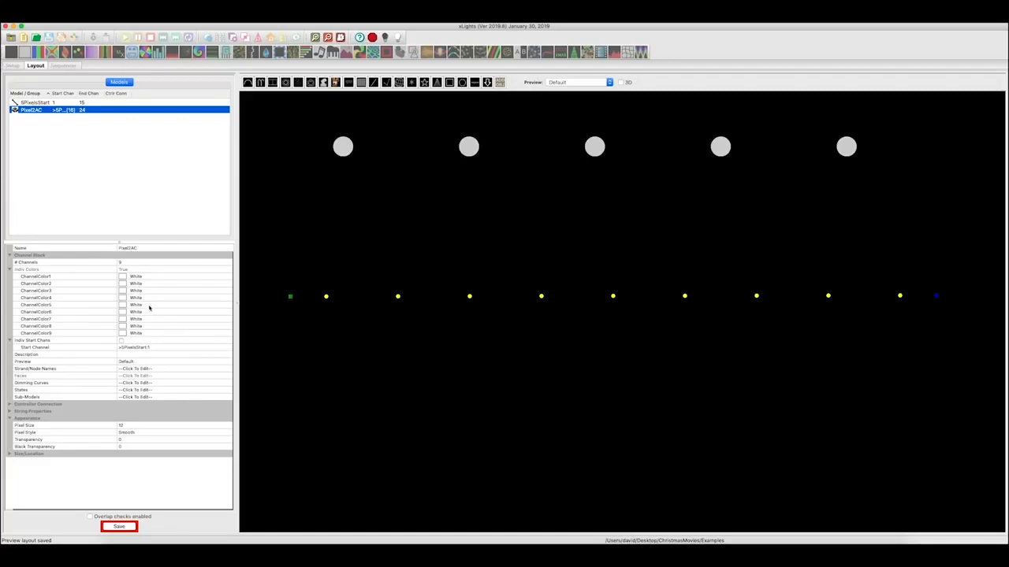
mouse_move(337, 328)
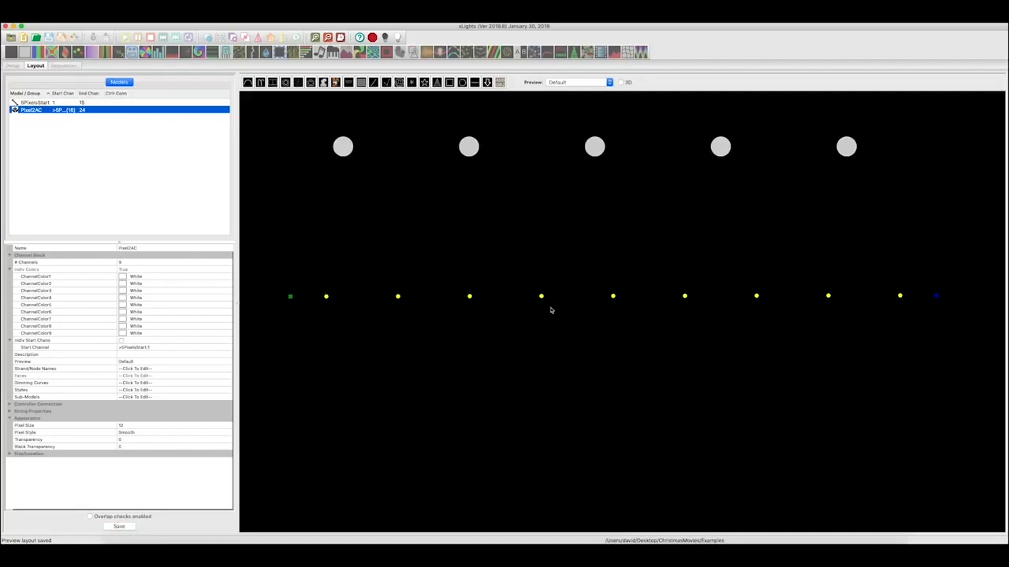
mouse_move(120, 122)
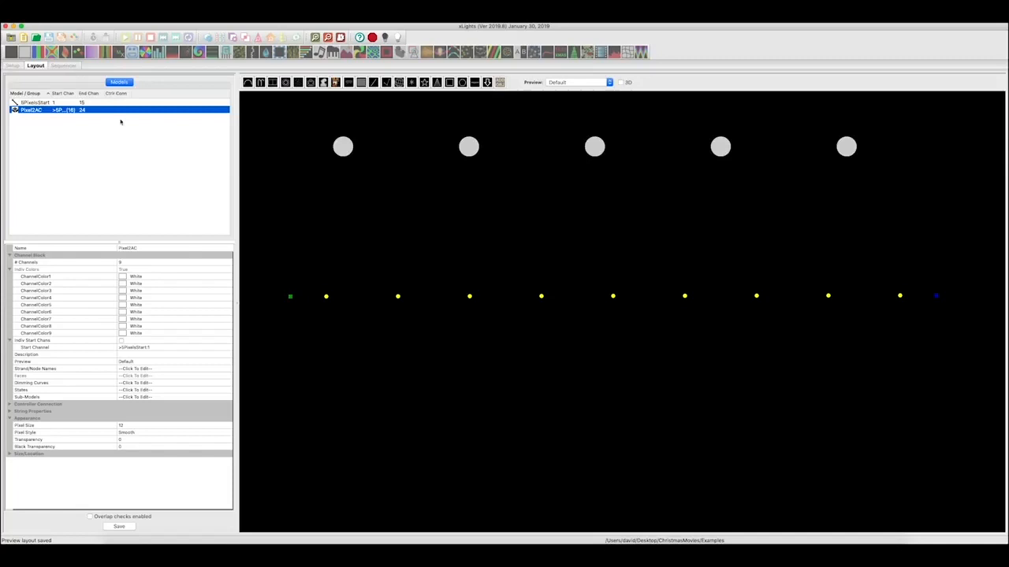
mouse_move(187, 239)
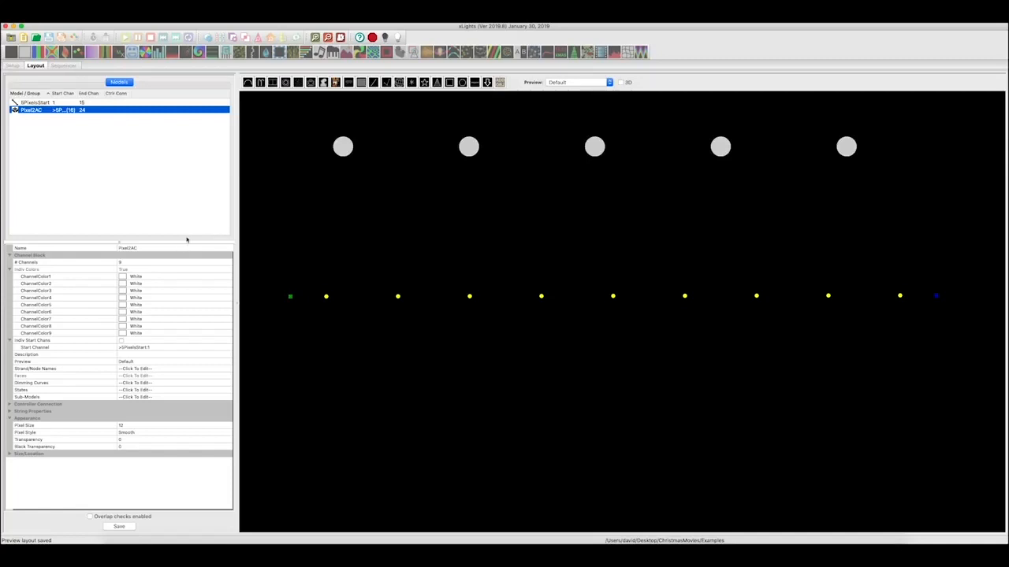
mouse_move(469, 307)
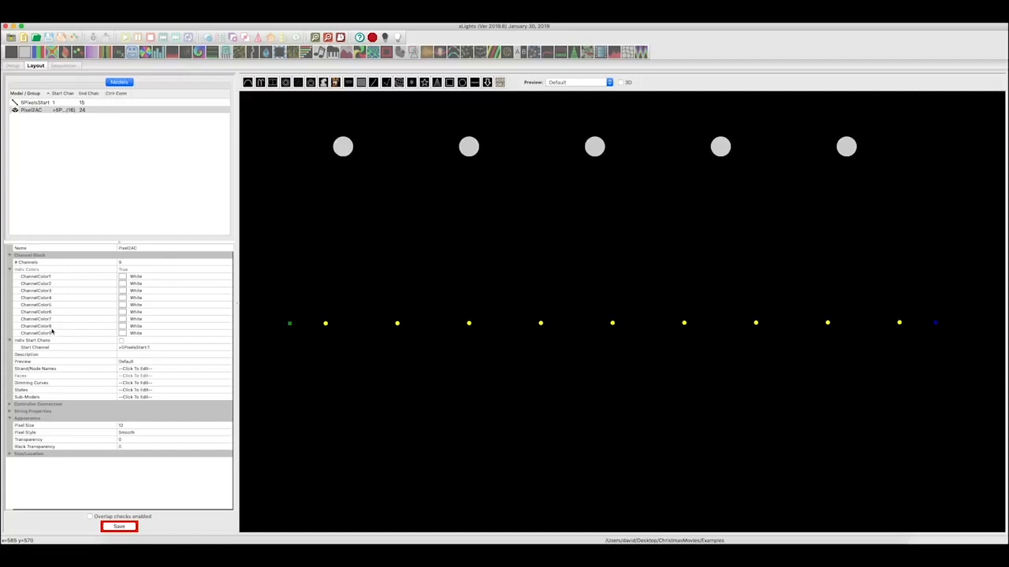
mouse_move(141, 279)
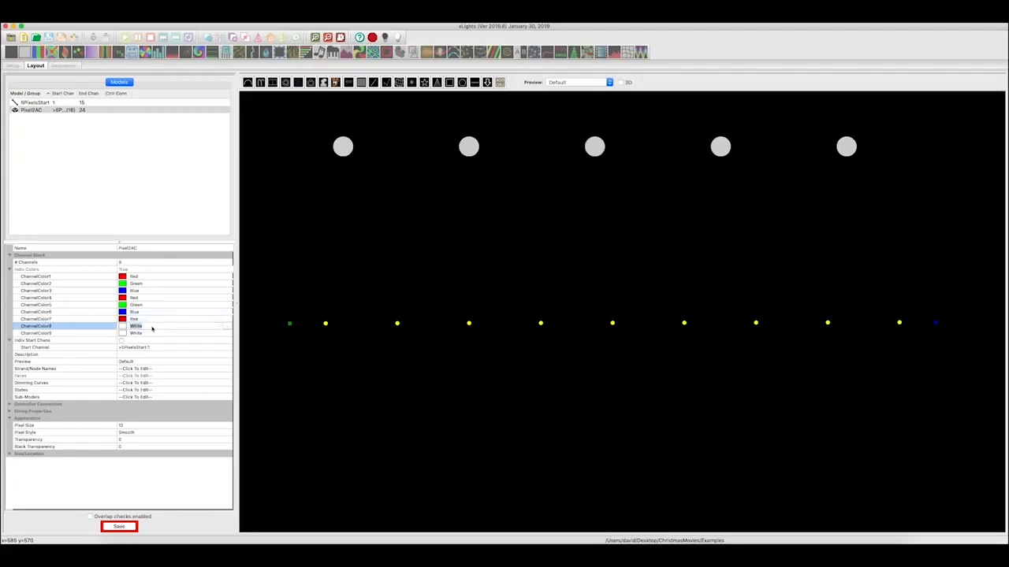
Set Pixel2AC's channel 8 to green and channel 9 to blue, then save the layout.
click(158, 326)
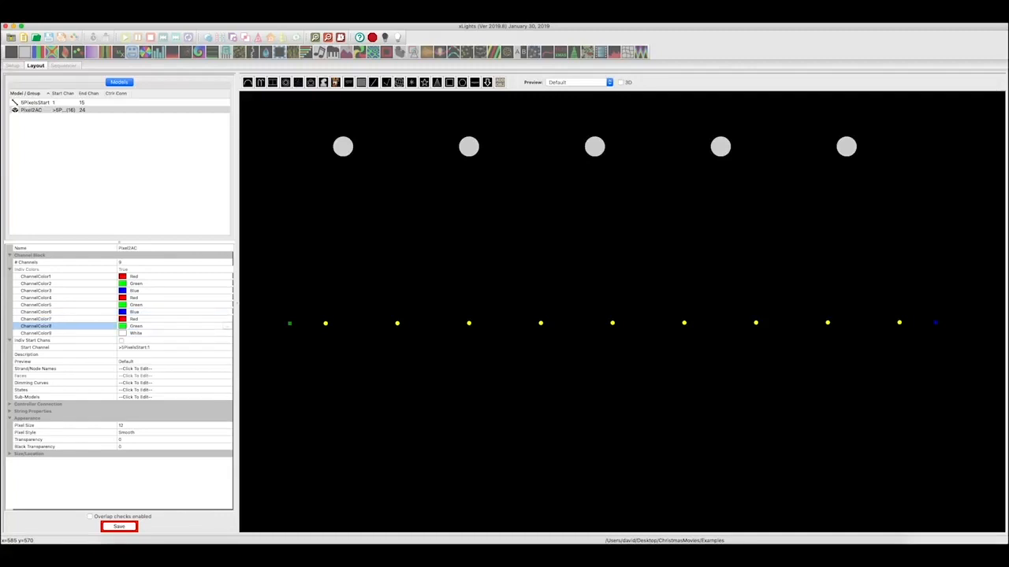
click(173, 333)
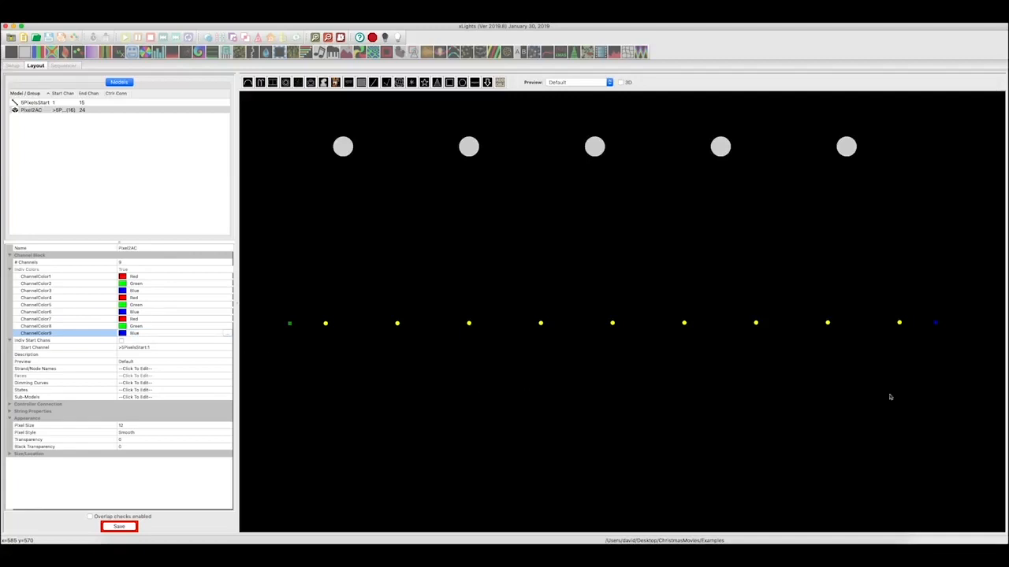
mouse_move(630, 249)
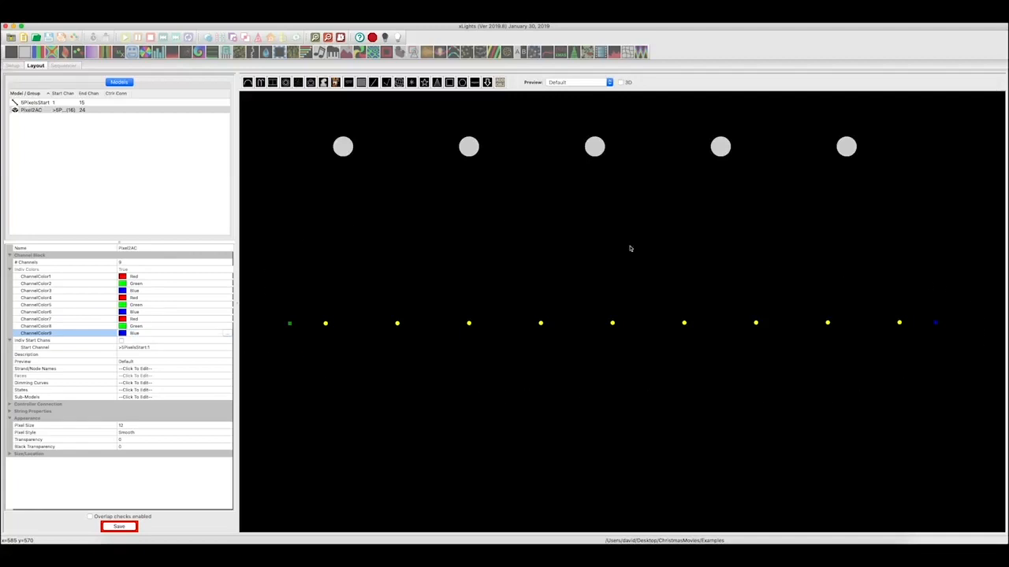
mouse_move(252, 331)
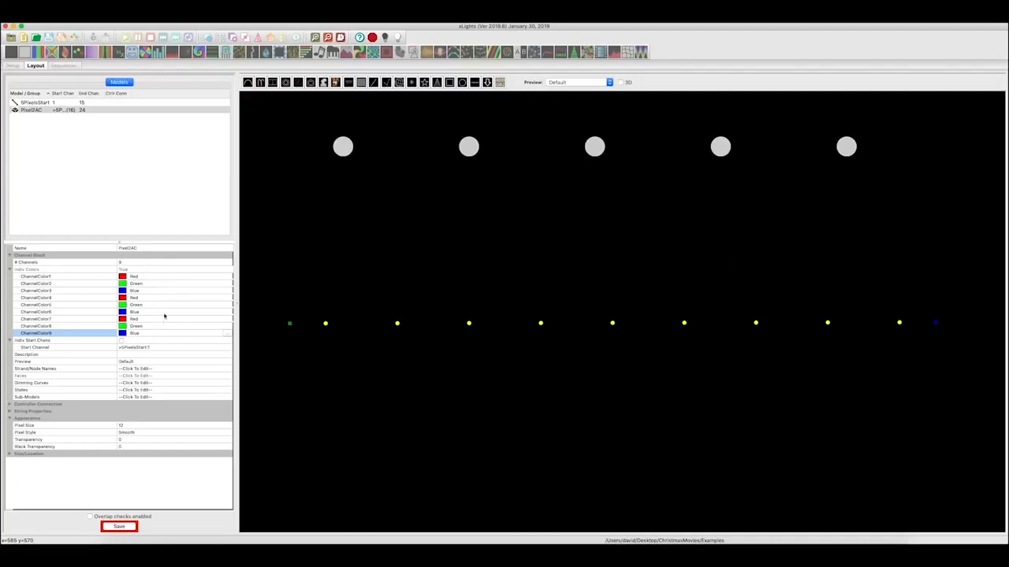
mouse_move(511, 369)
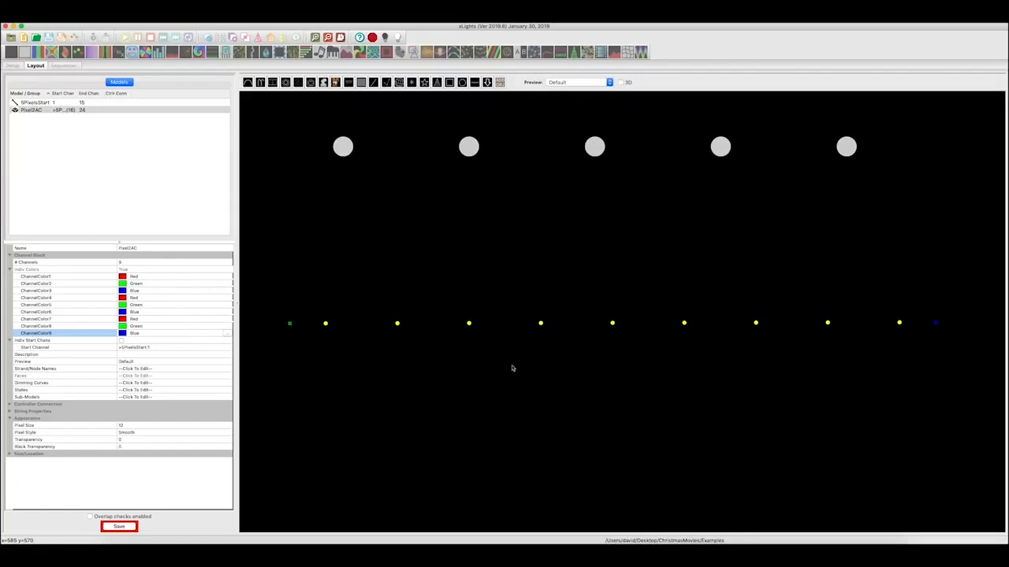
click(118, 528)
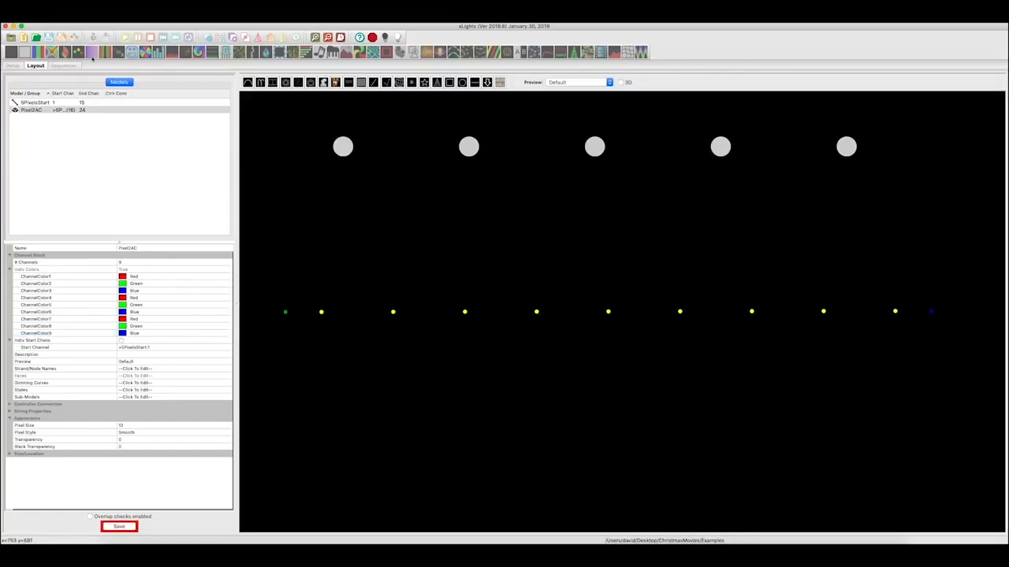
click(63, 66)
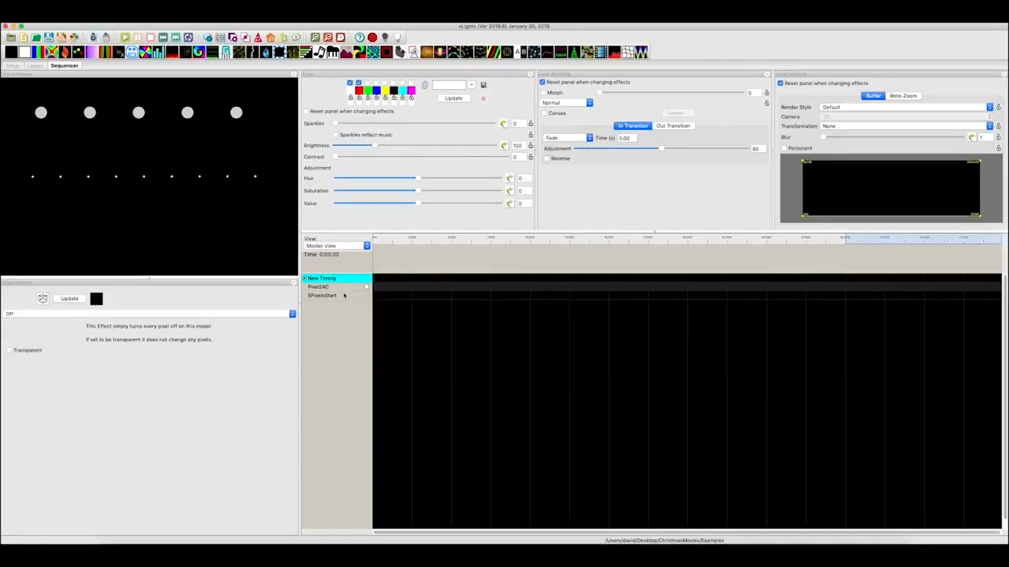
mouse_move(319, 301)
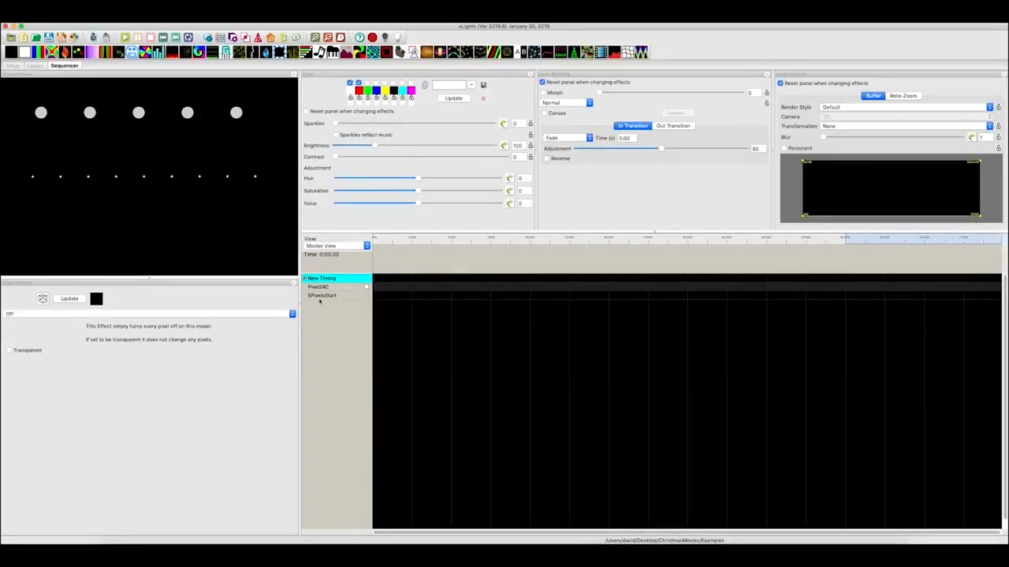
Open Edit Display Elements from the 5PixelsStart row's right-click menu.
right_click(322, 295)
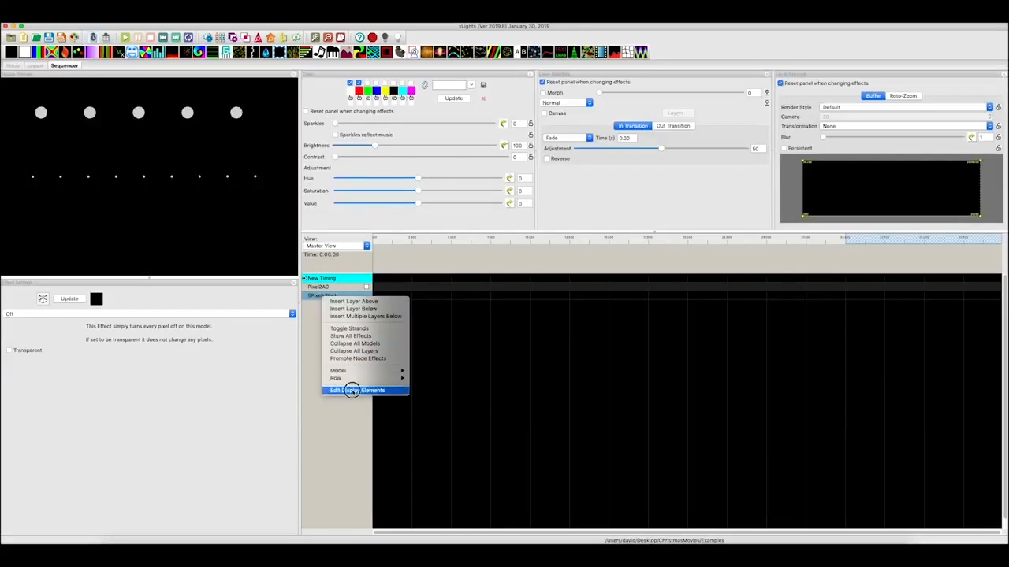
click(351, 390)
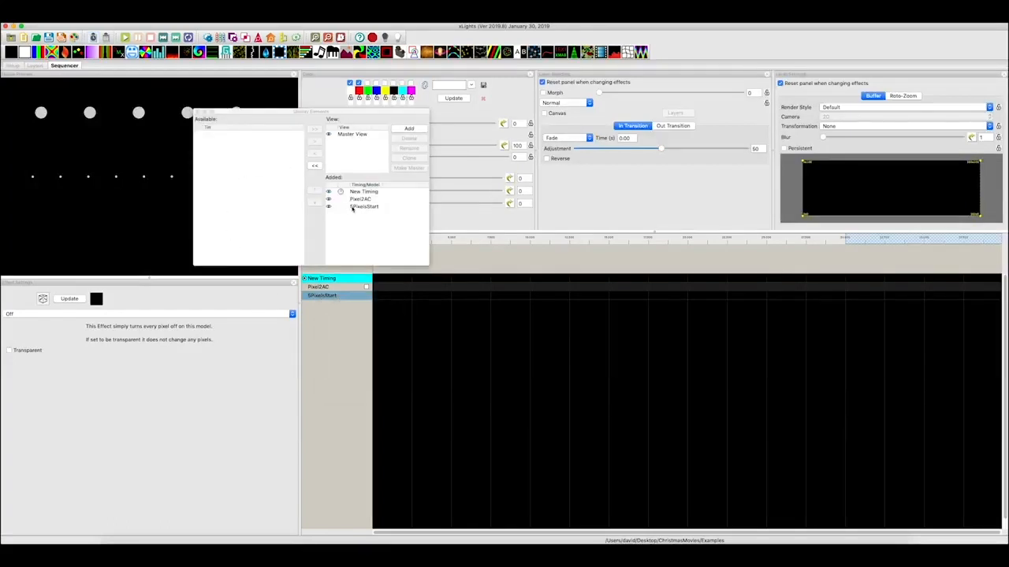